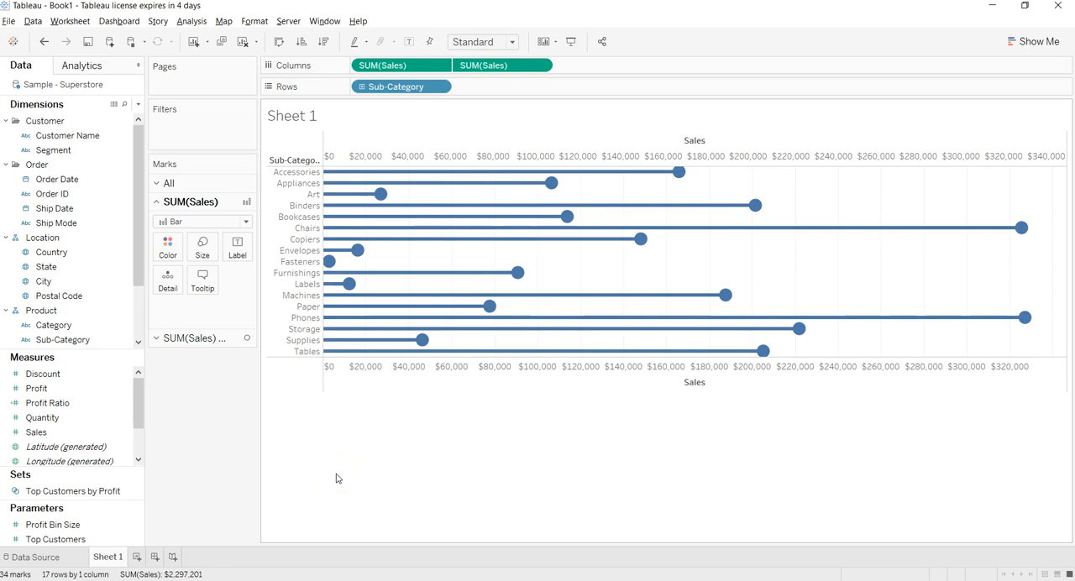
mouse_move(373, 205)
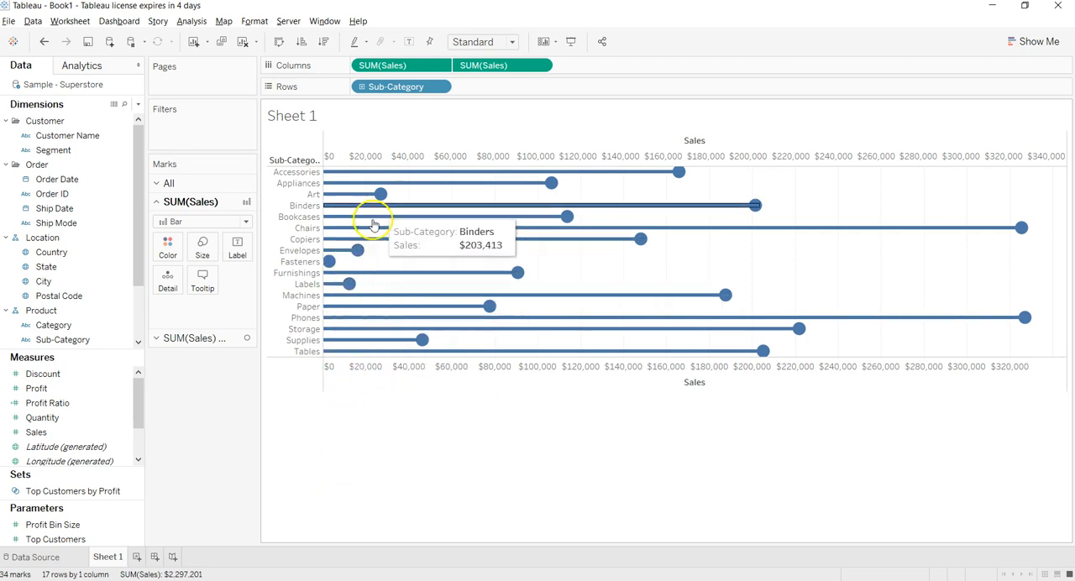
mouse_move(417, 195)
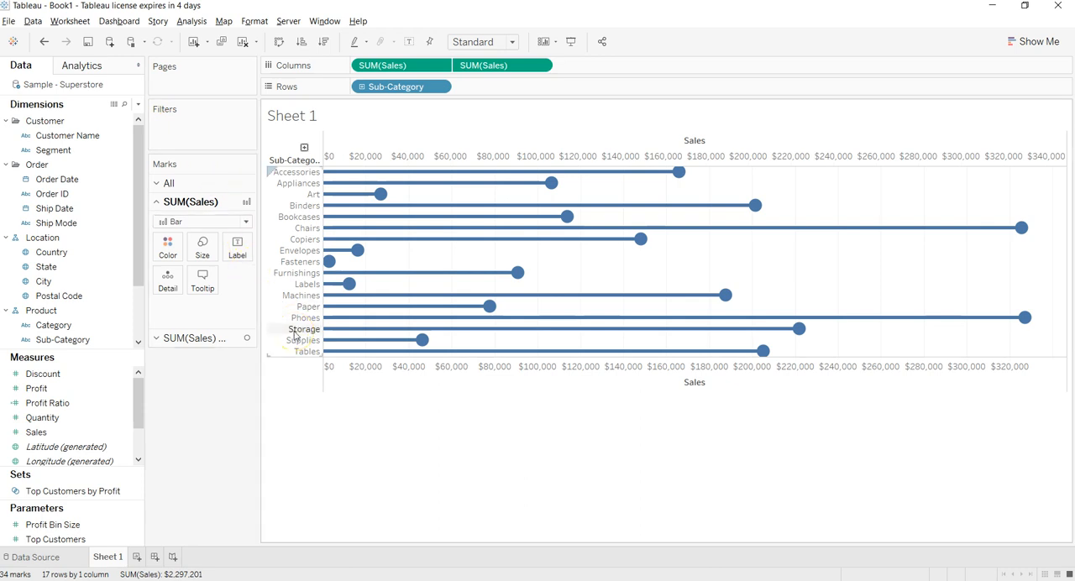
mouse_move(184, 518)
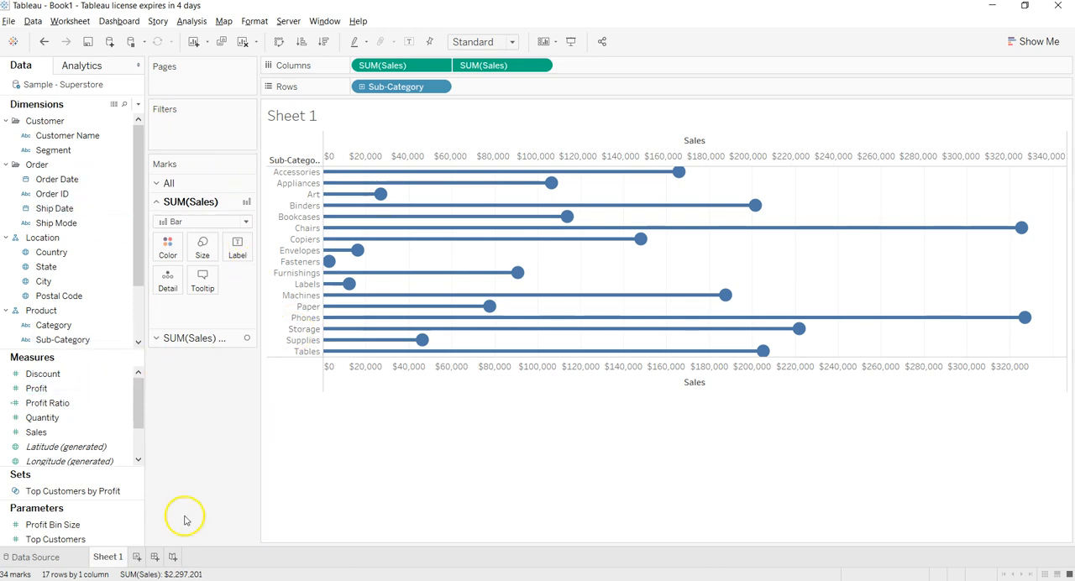
Step: Start a blank Sheet 2 and list each Sub-Category as a row
click(155, 558)
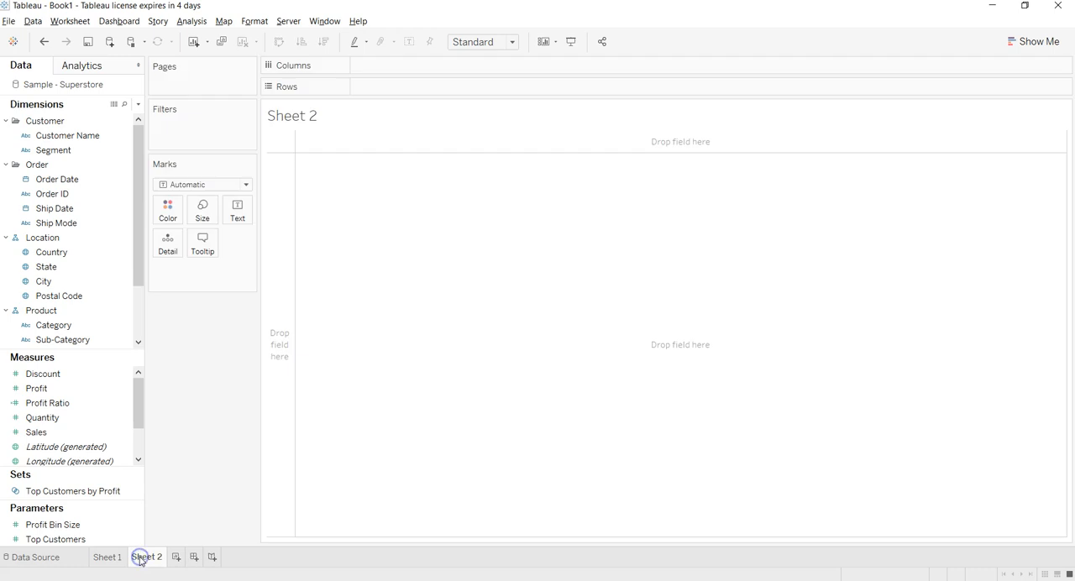
click(57, 222)
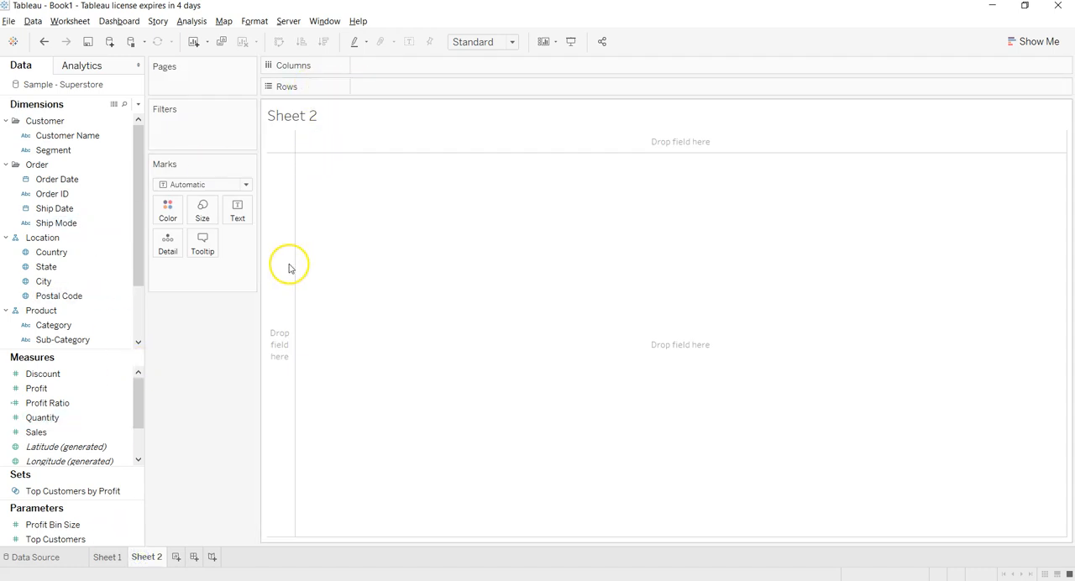
click(62, 339)
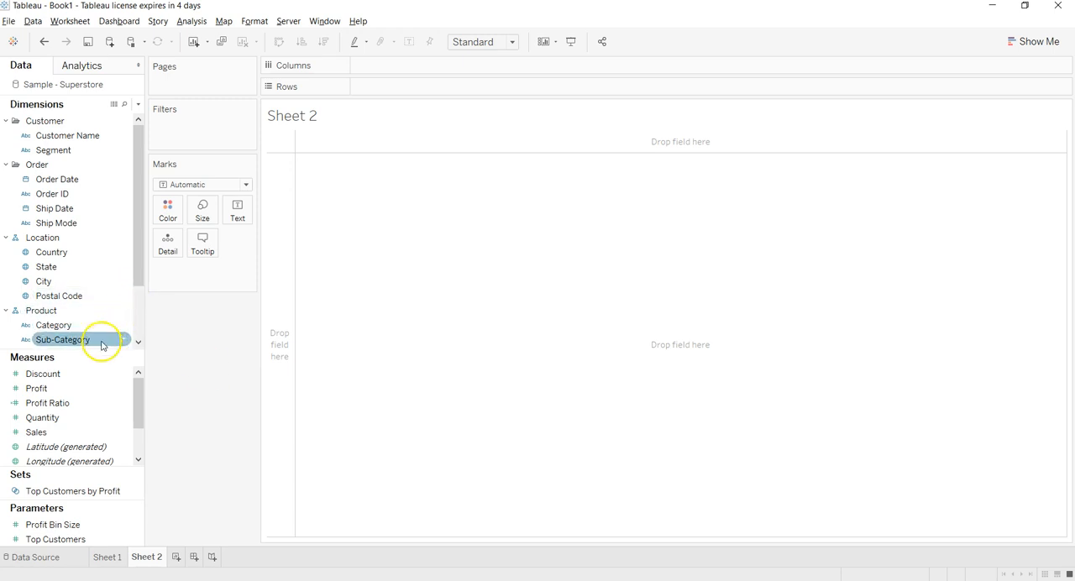
drag(63, 339, 397, 86)
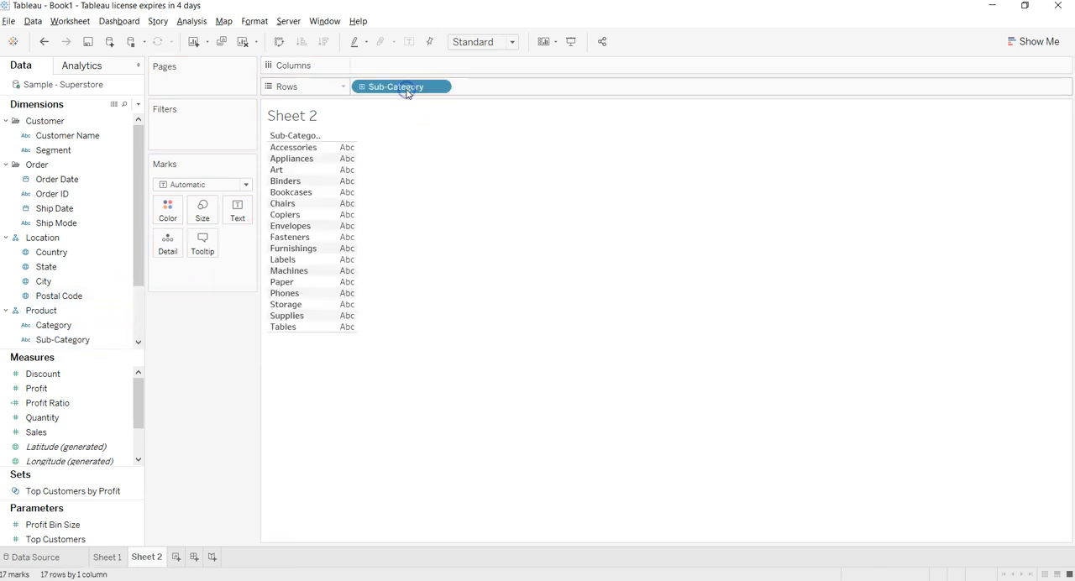
Step: Plot SUM(Sales) bars per sub-category, then add a second copy of the sales measure
click(42, 418)
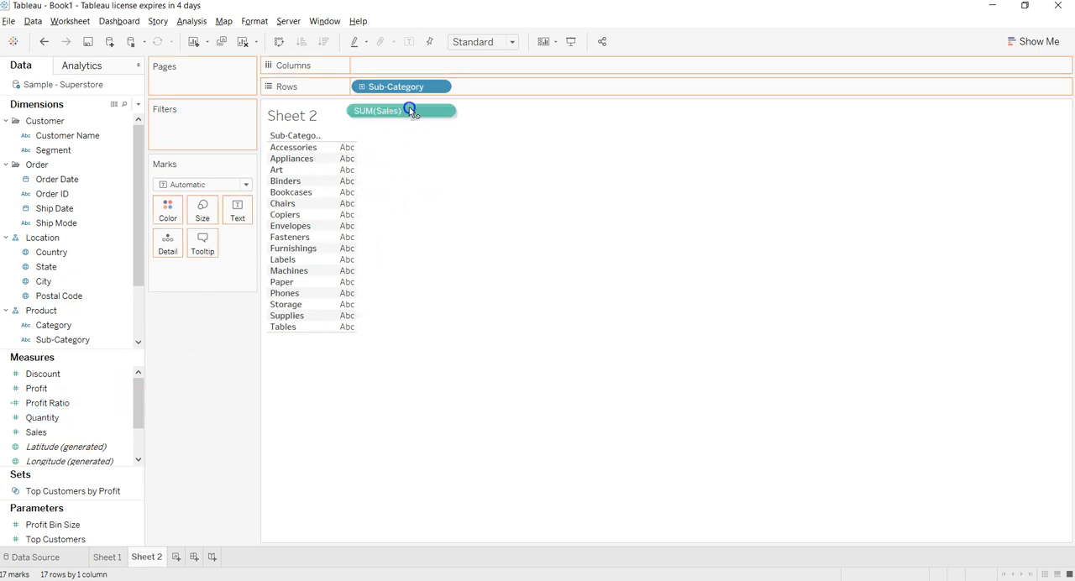
drag(401, 111, 401, 64)
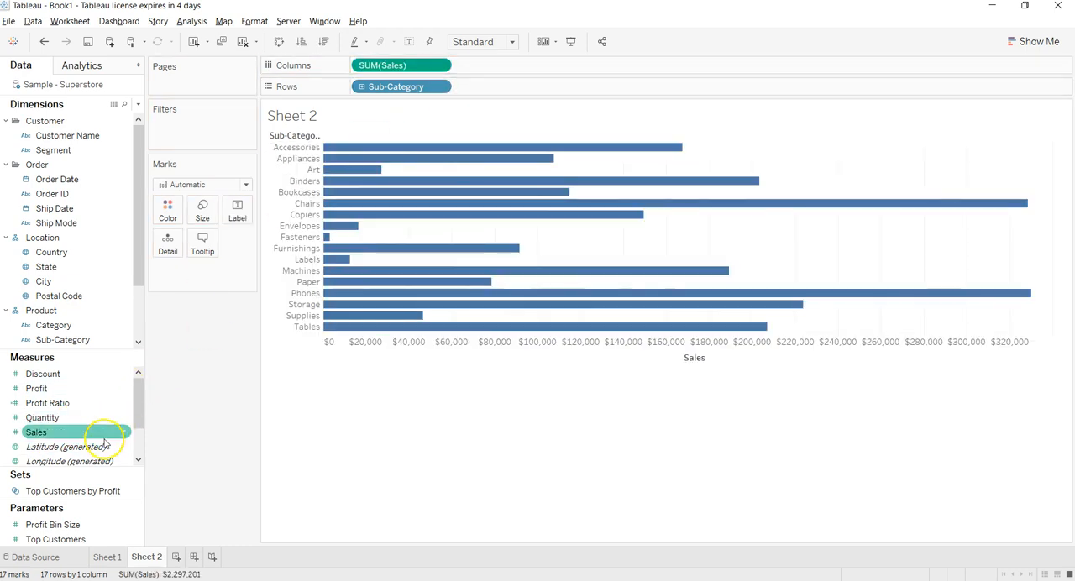
drag(37, 431, 503, 66)
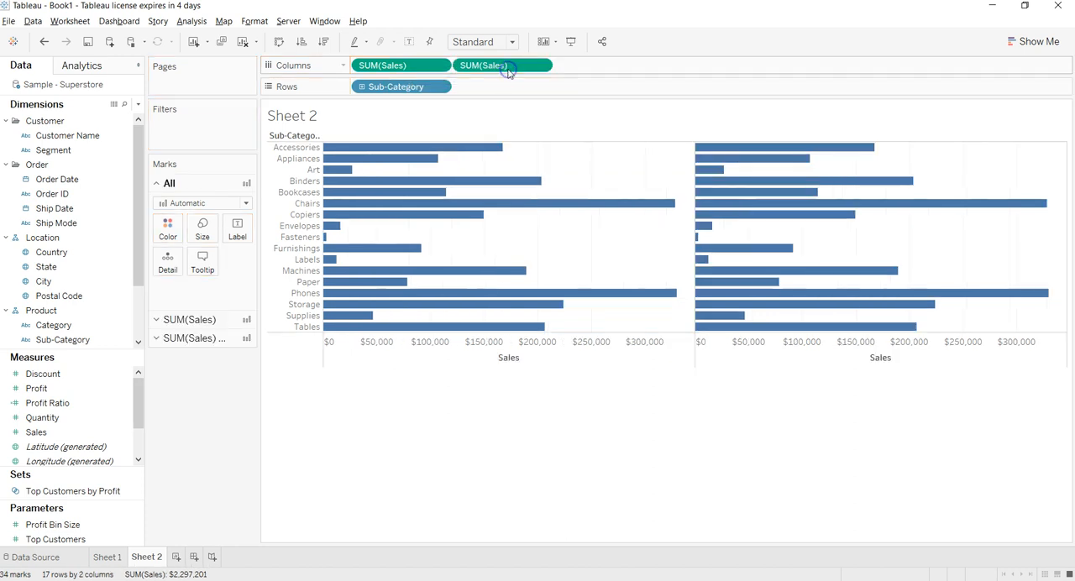
mouse_move(635, 204)
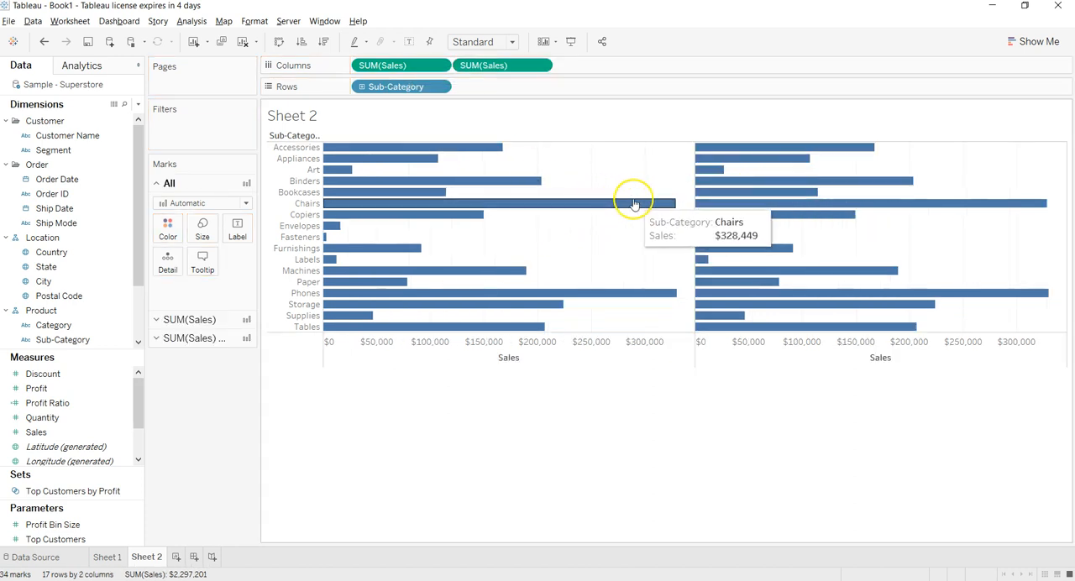
mouse_move(771, 204)
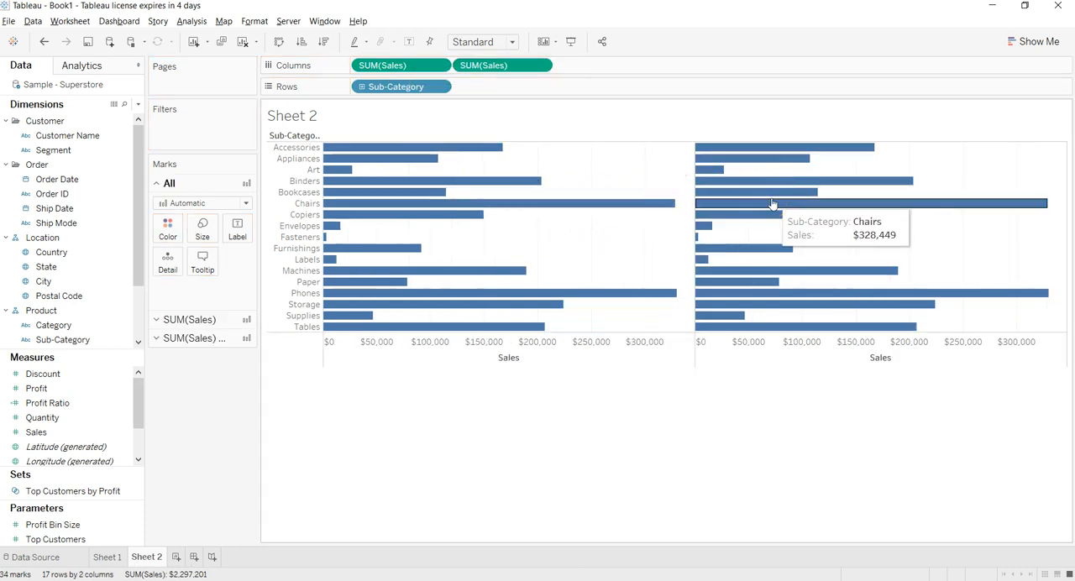
mouse_move(712, 220)
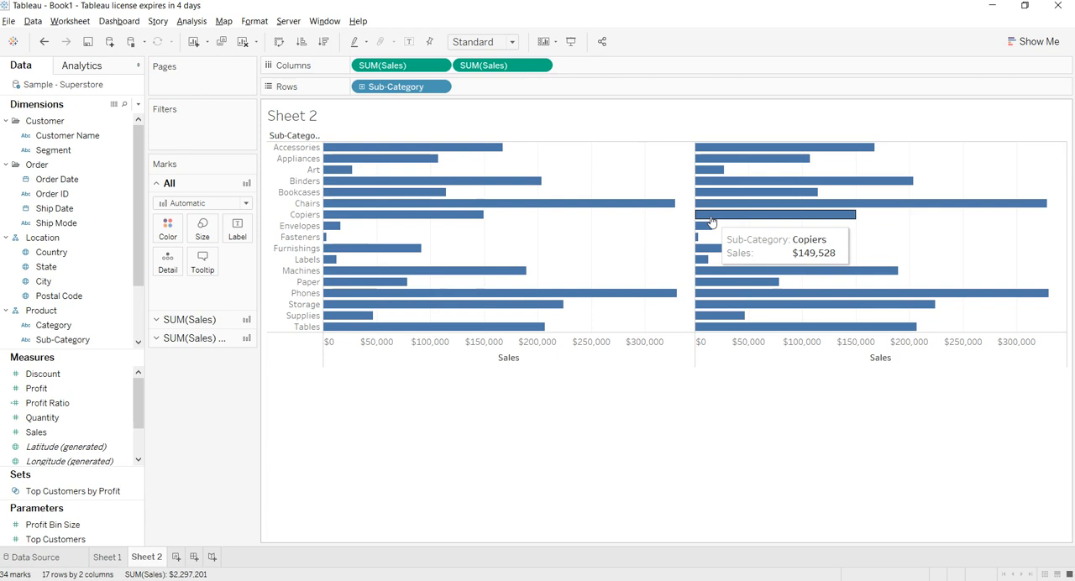
mouse_move(544, 158)
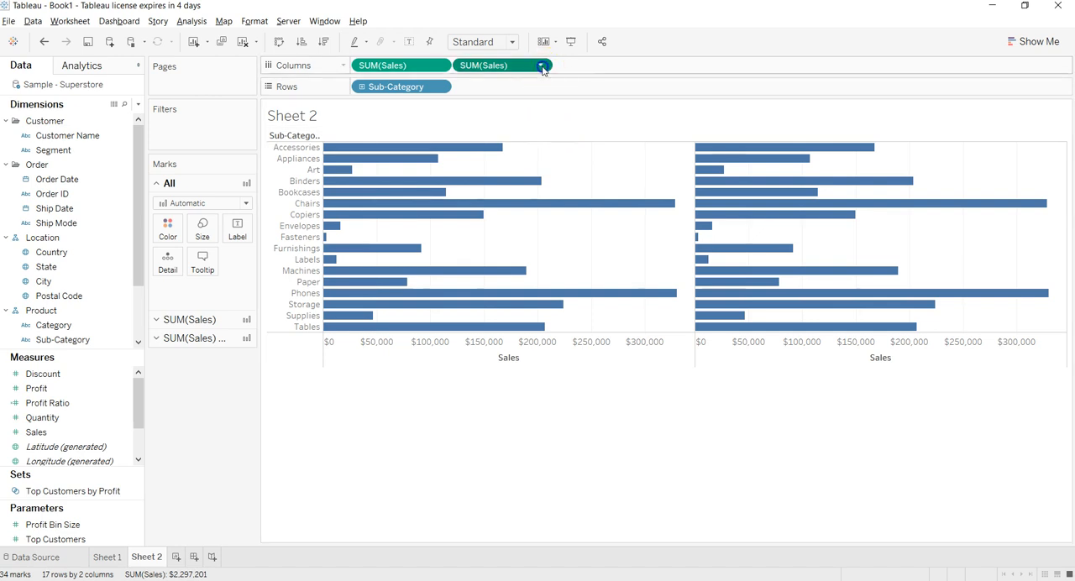
Step: Bring up the options for the second SUM(Sales) measure to combine it on a dual axis
click(541, 66)
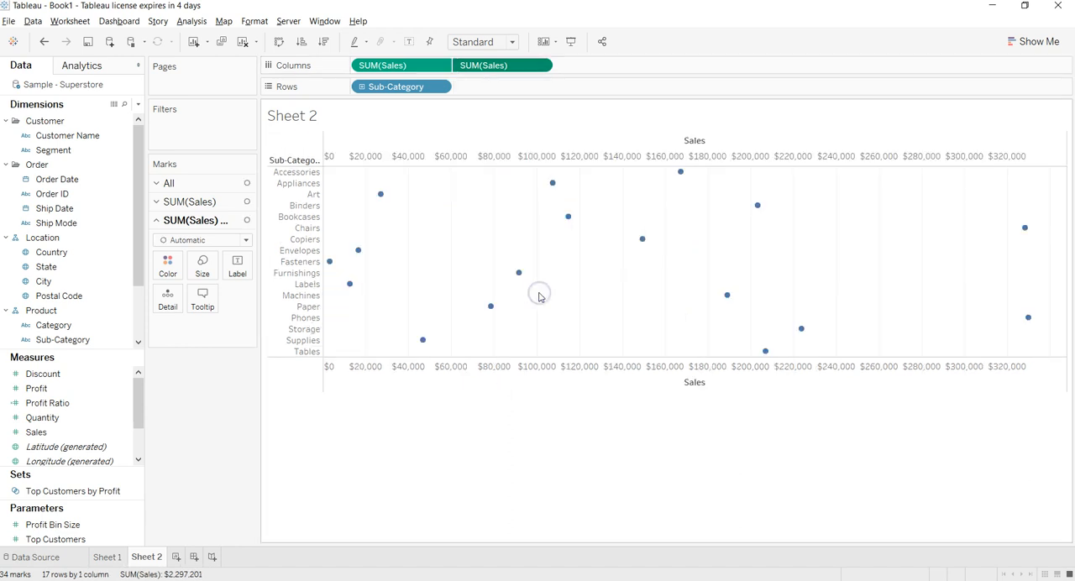
mouse_move(481, 162)
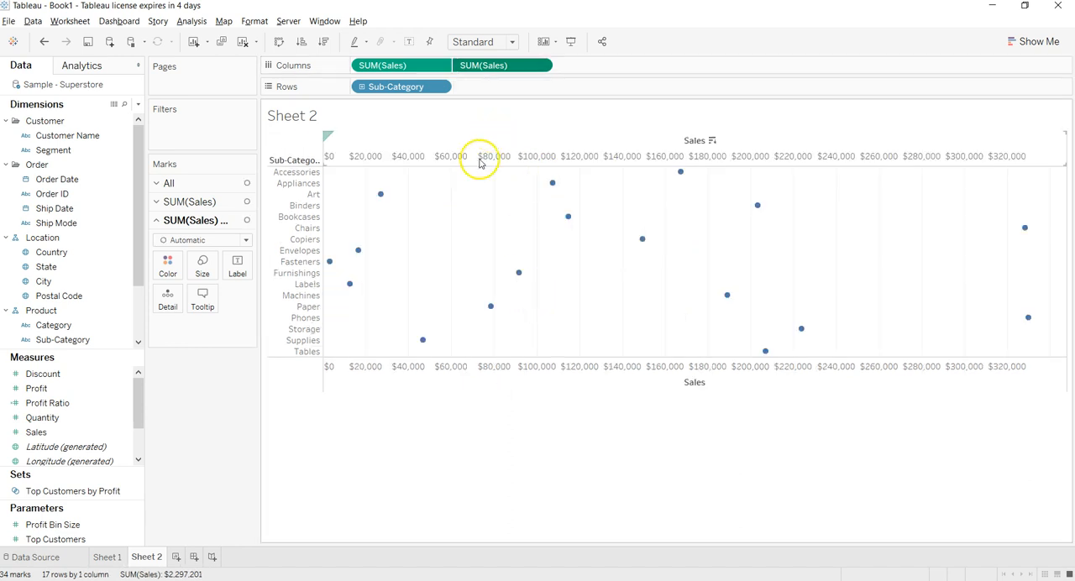
mouse_move(553, 205)
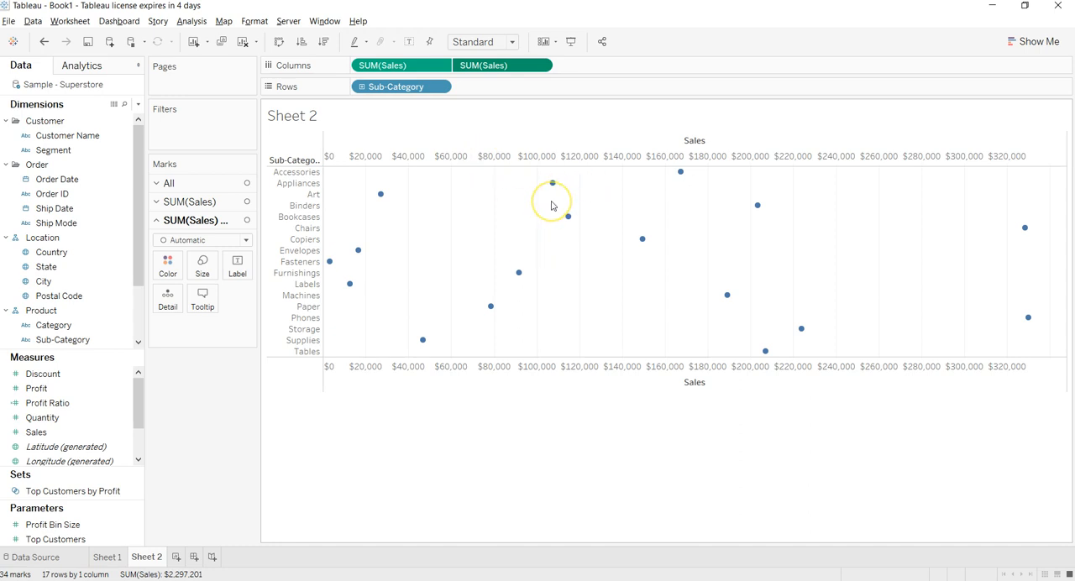
mouse_move(464, 270)
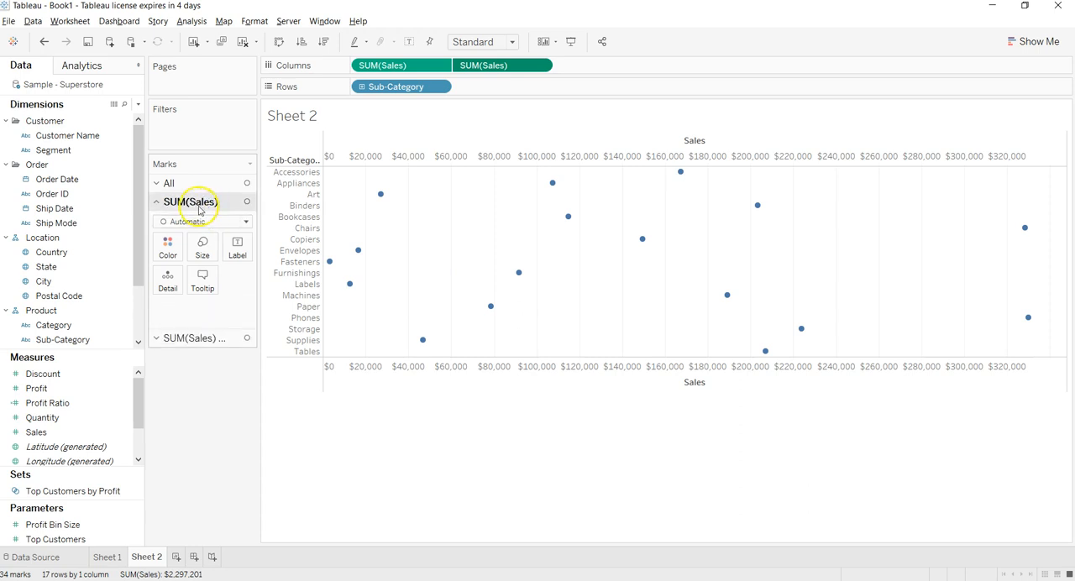
Step: Switch the first SUM(Sales) layer's mark type to Bar
click(202, 222)
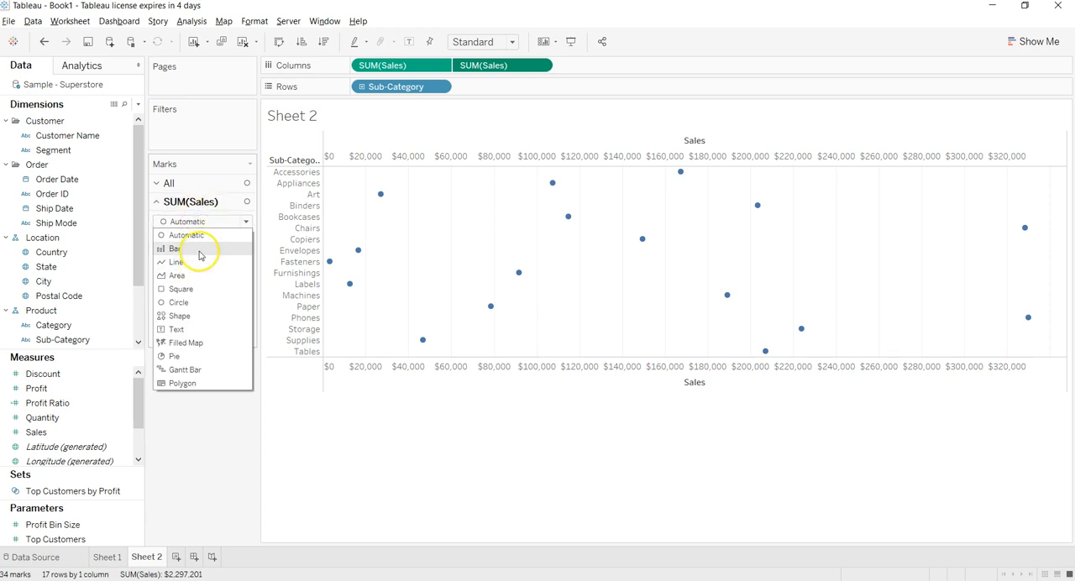
click(175, 248)
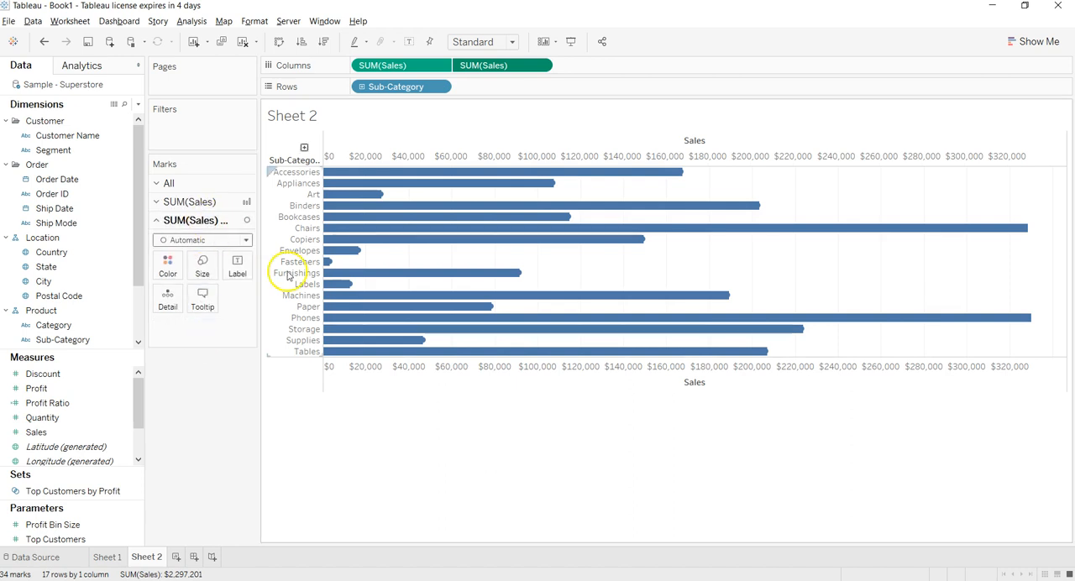
mouse_move(552, 185)
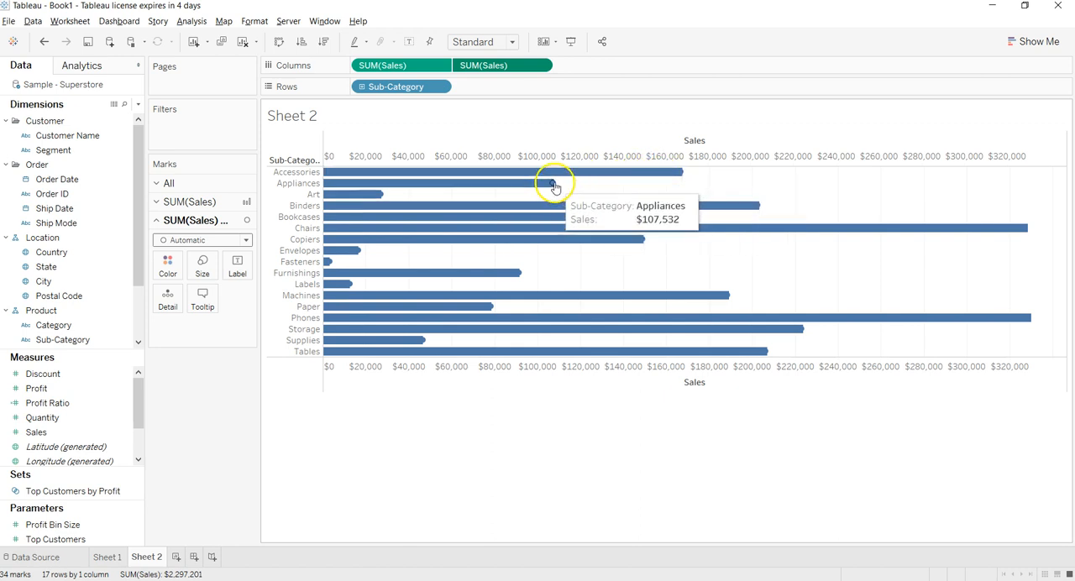
mouse_move(202, 286)
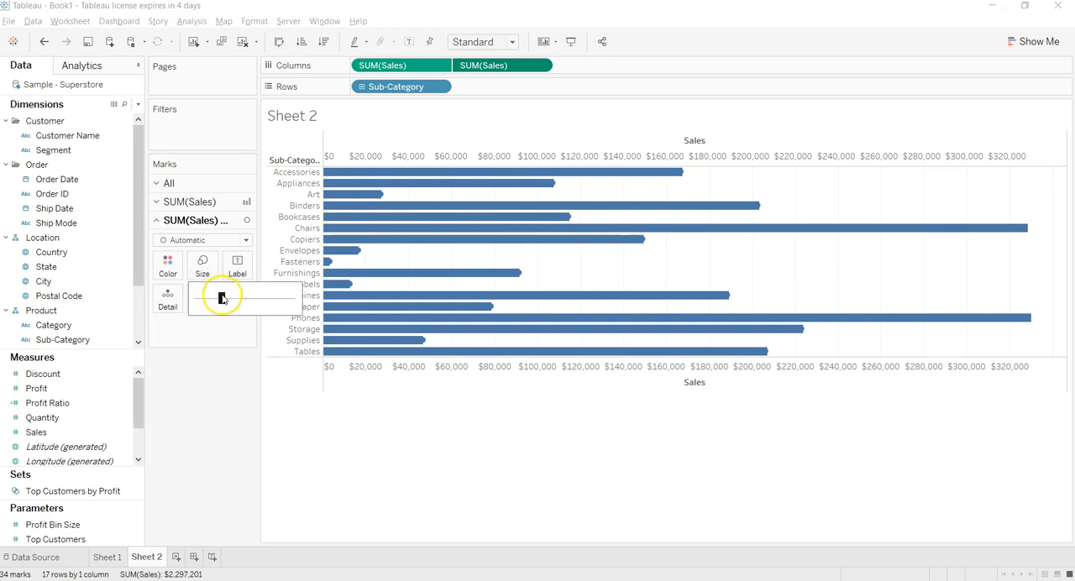
Step: Shrink the bar size so thin bars end in circles, comparing with Sheet 1
drag(222, 297, 255, 297)
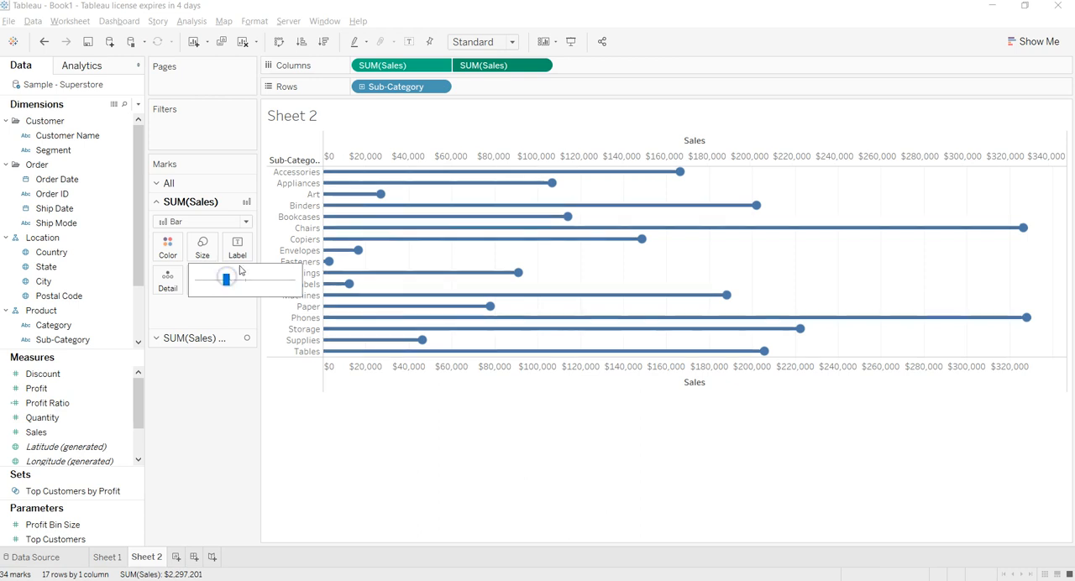
mouse_move(346, 341)
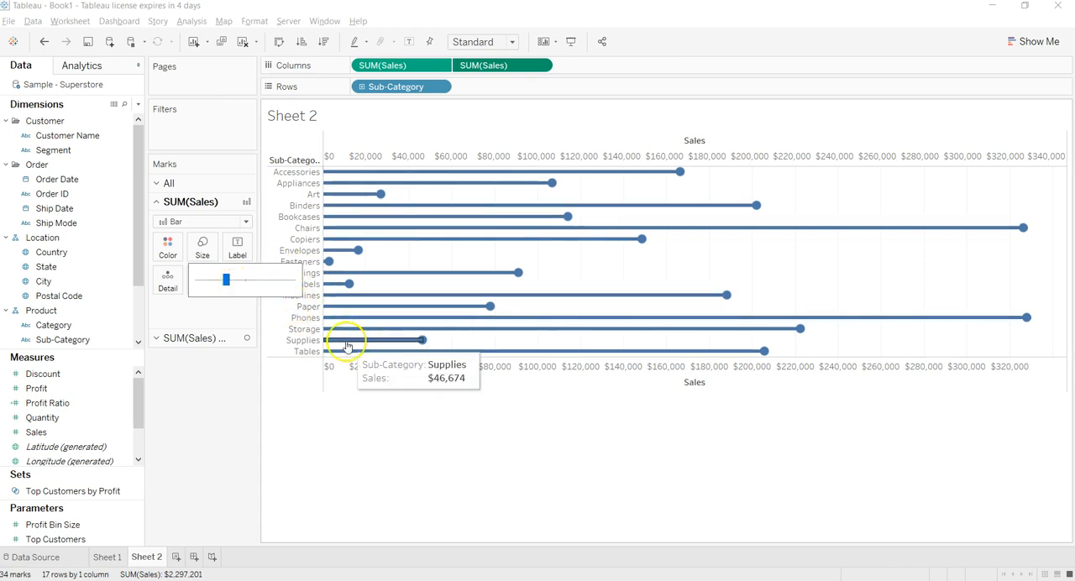
mouse_move(358, 256)
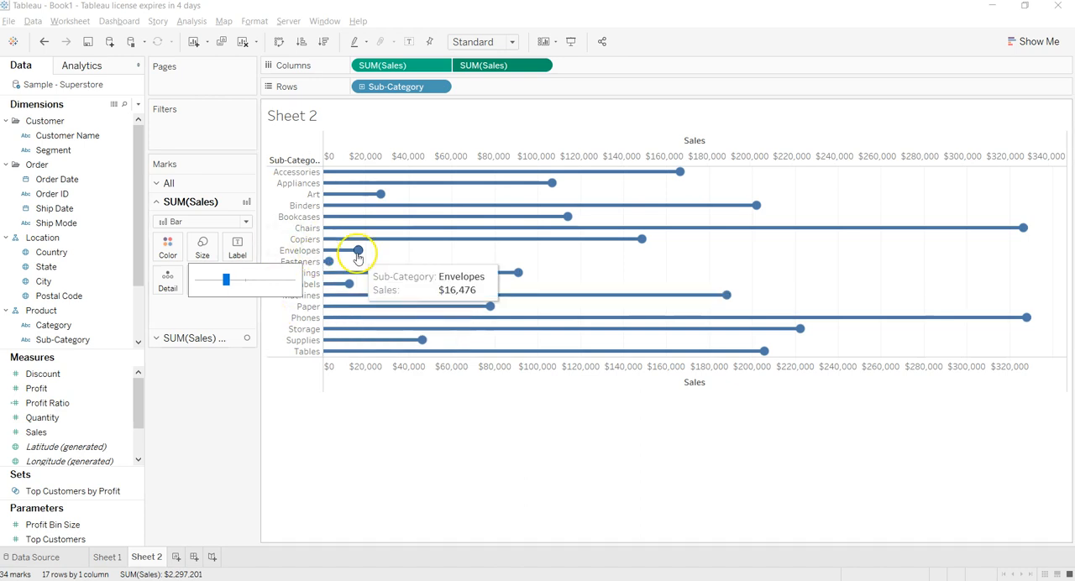
click(107, 558)
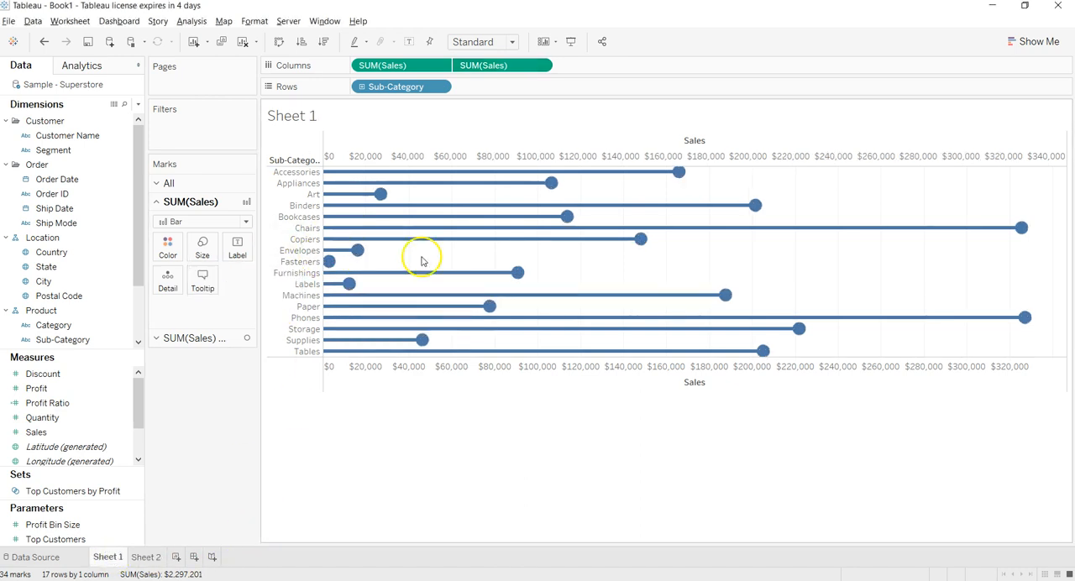
click(144, 558)
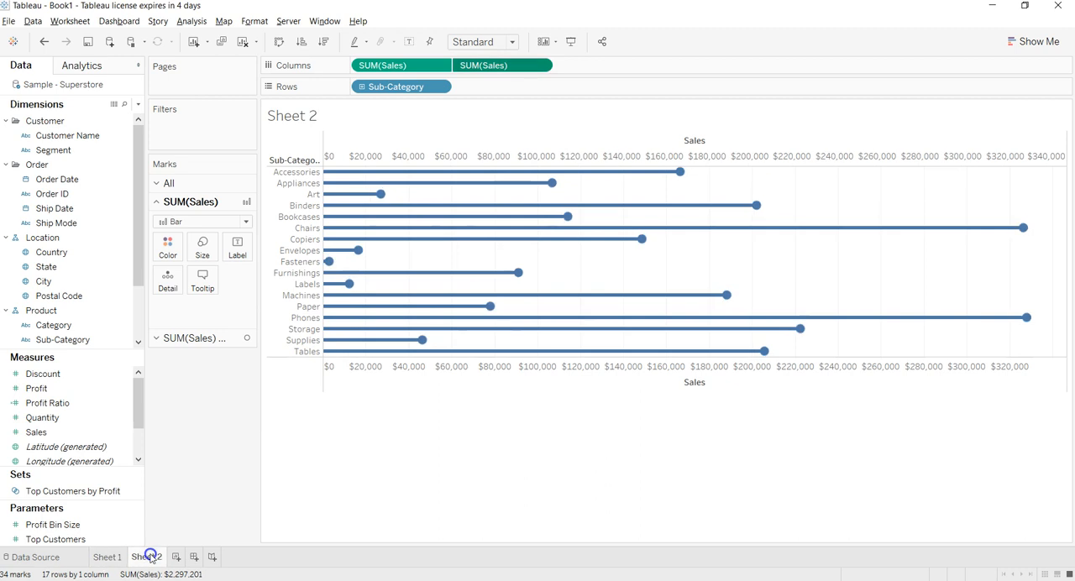
mouse_move(356, 252)
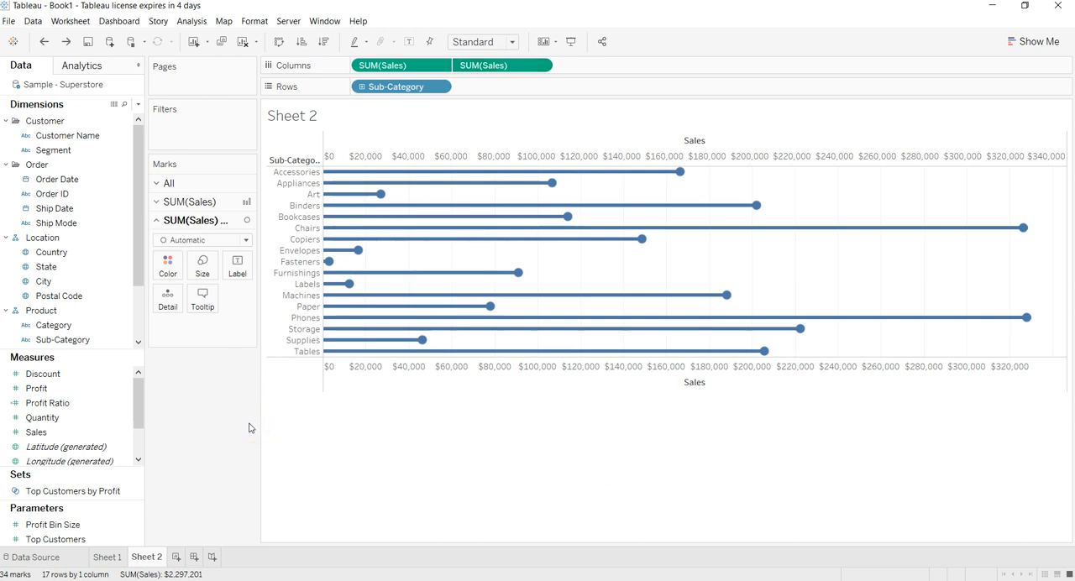
mouse_move(390, 338)
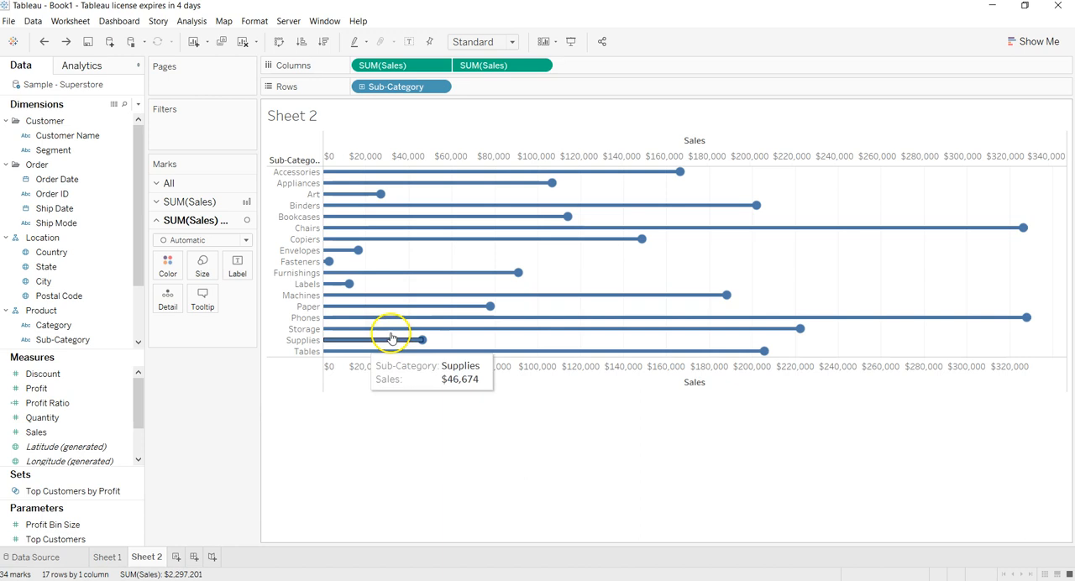
mouse_move(517, 275)
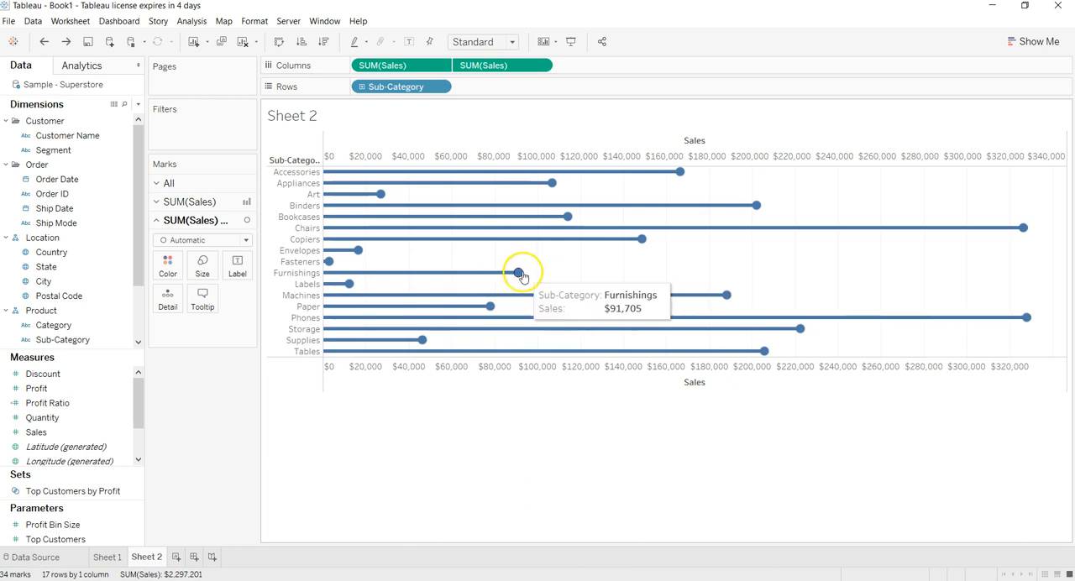
mouse_move(178, 376)
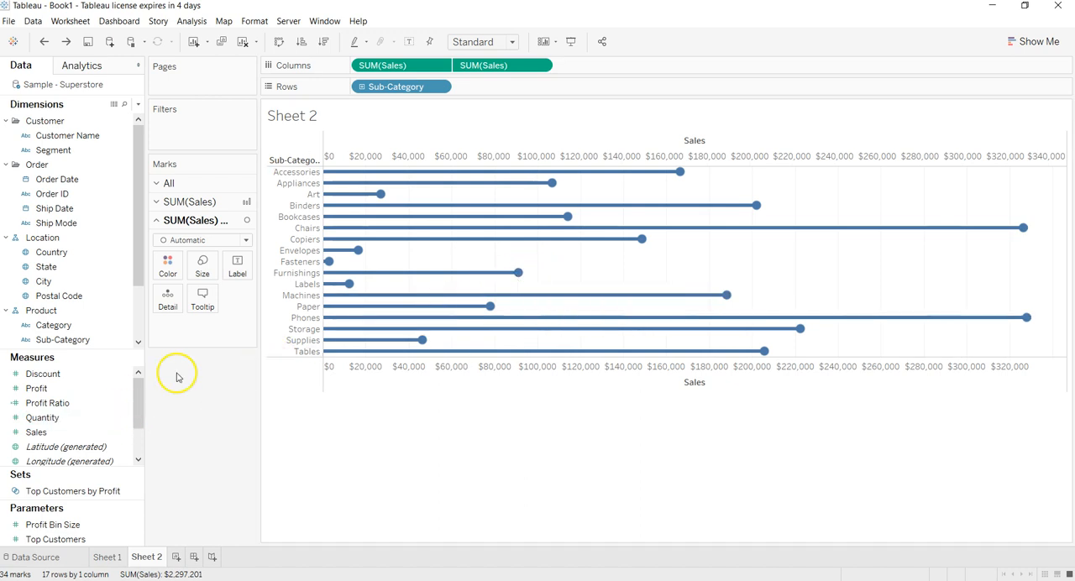
mouse_move(193, 240)
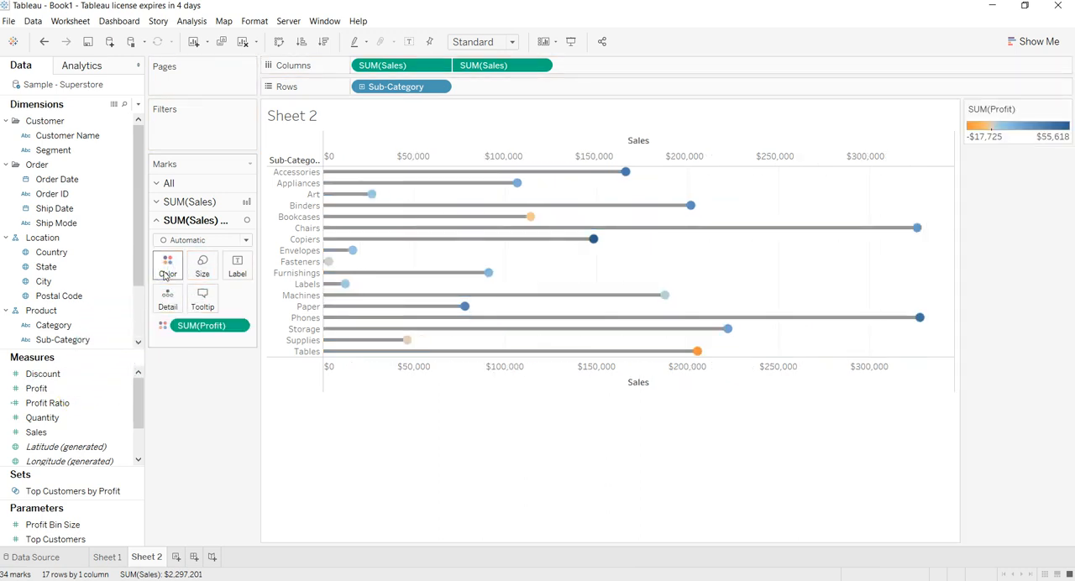
mouse_move(484, 202)
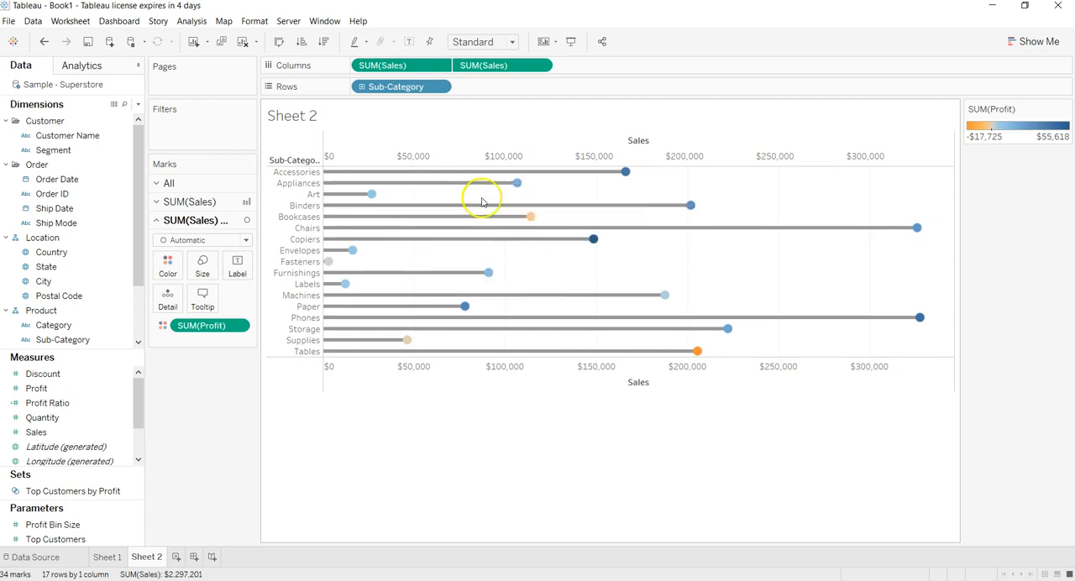
mouse_move(485, 174)
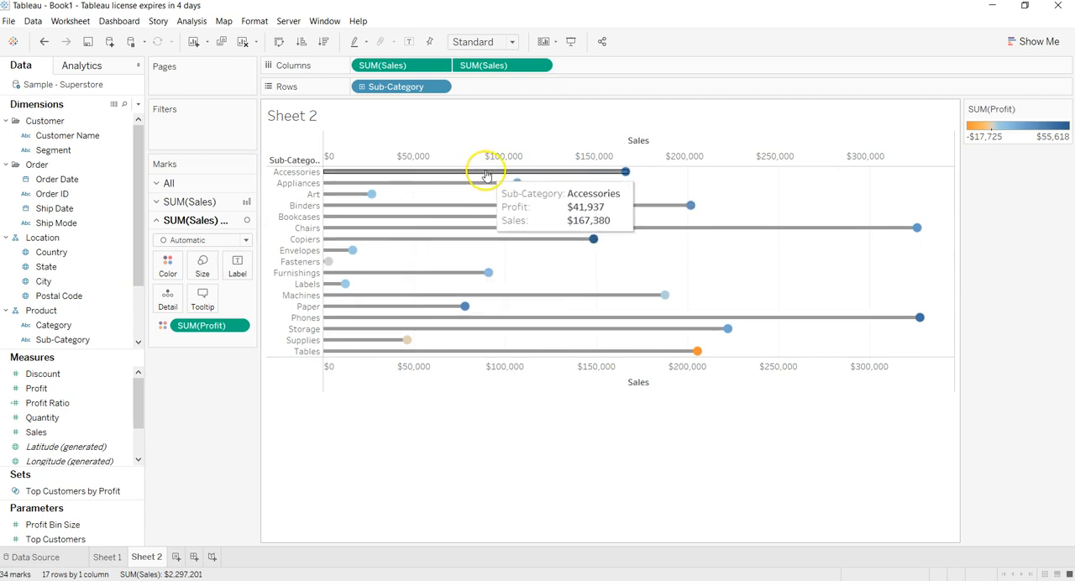
mouse_move(595, 239)
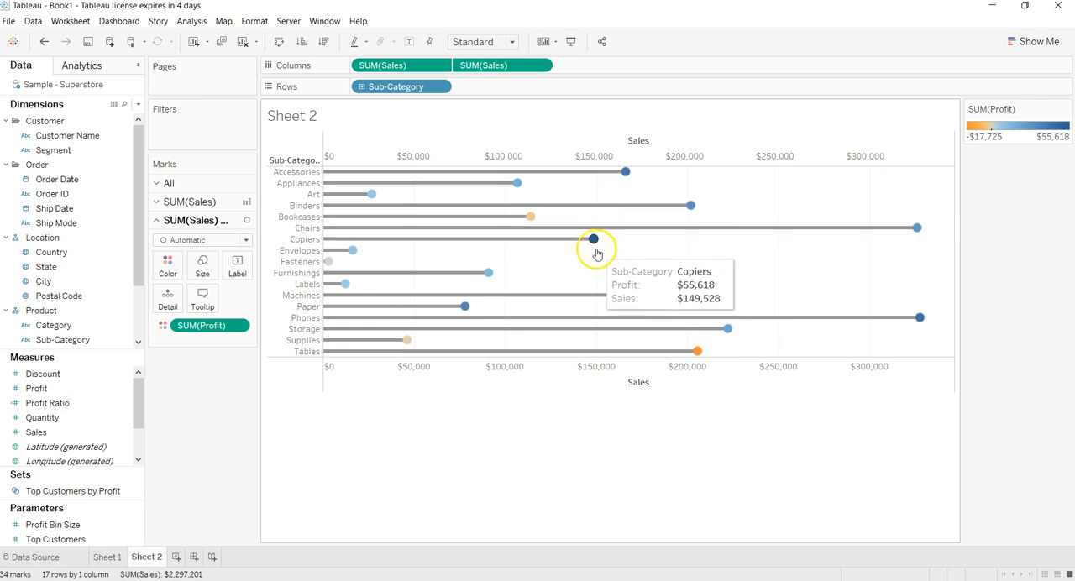
mouse_move(1039, 245)
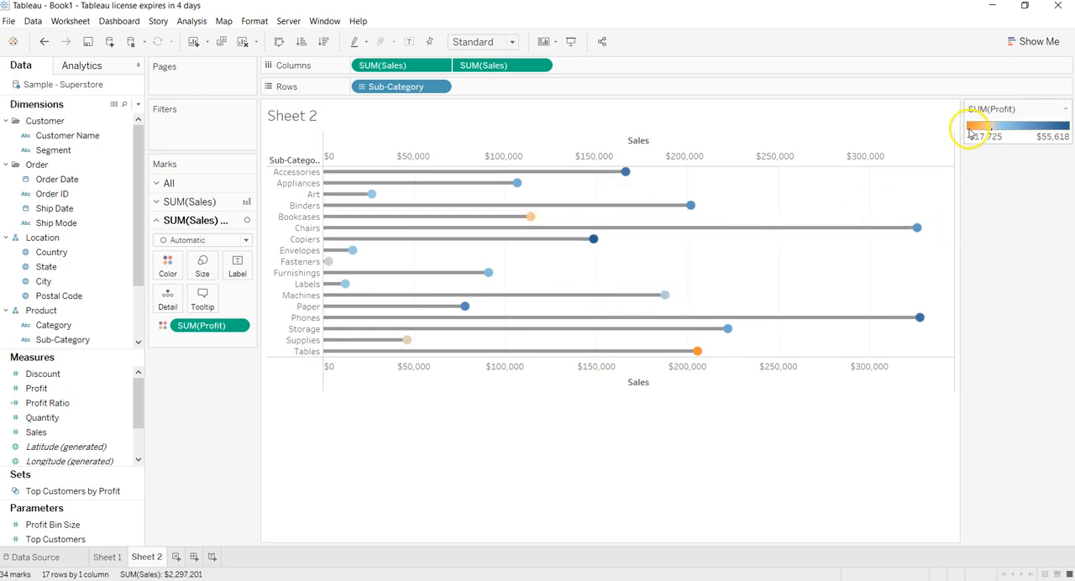
mouse_move(531, 217)
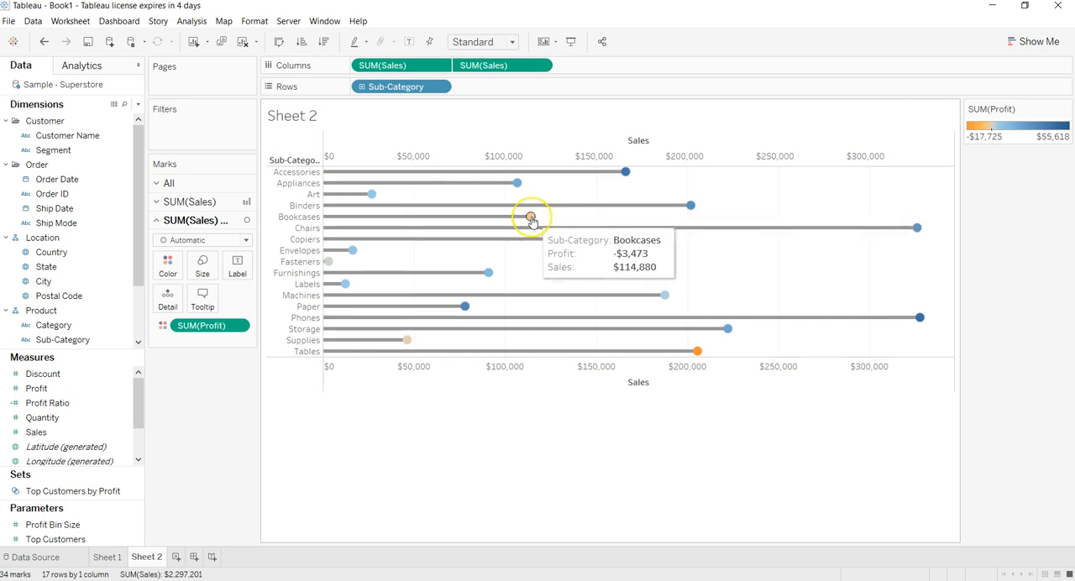
mouse_move(531, 216)
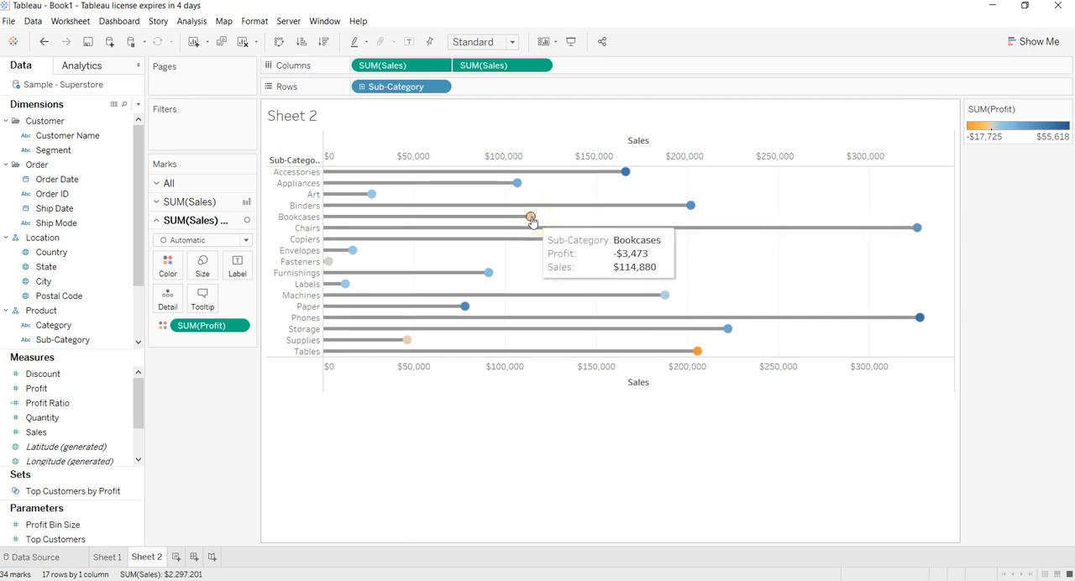
mouse_move(697, 351)
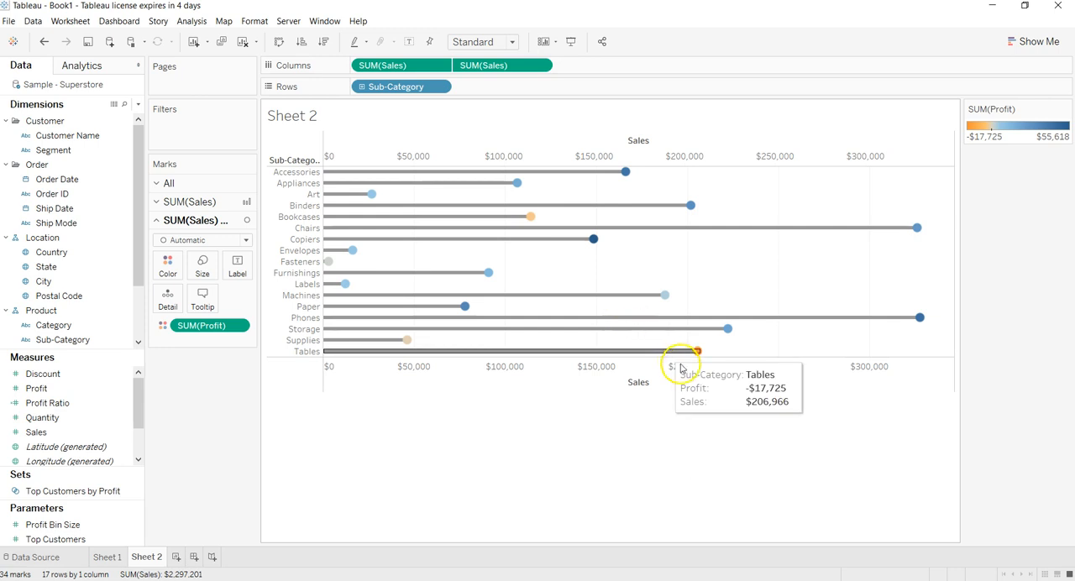
mouse_move(698, 351)
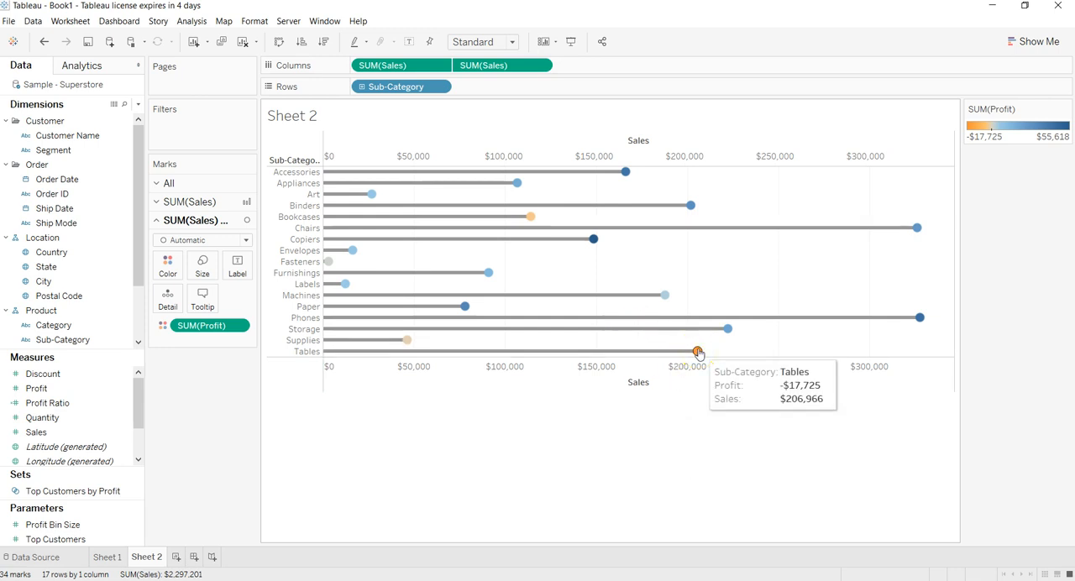
mouse_move(897, 336)
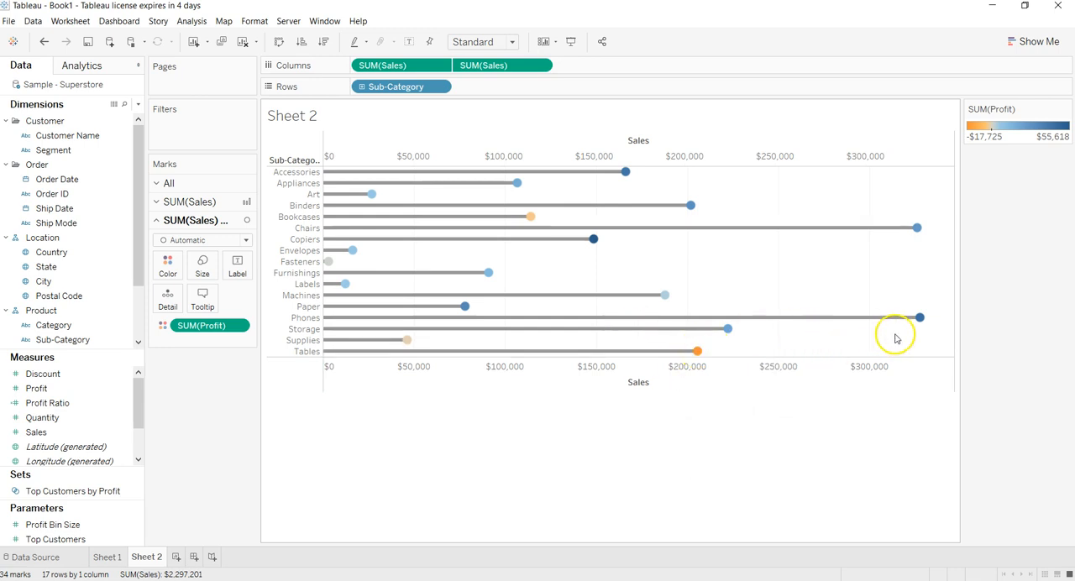
mouse_move(917, 229)
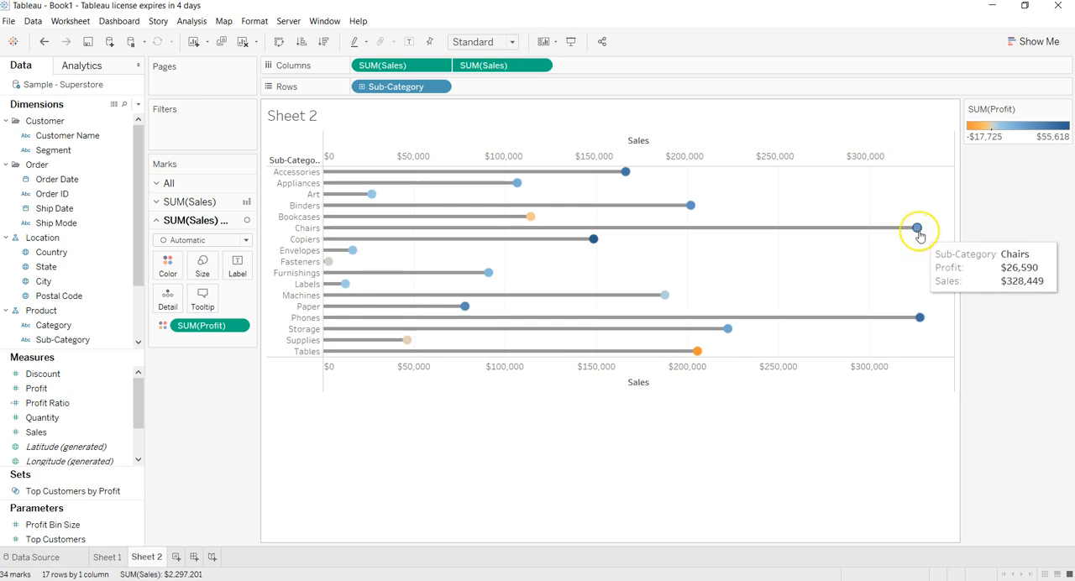
mouse_move(691, 207)
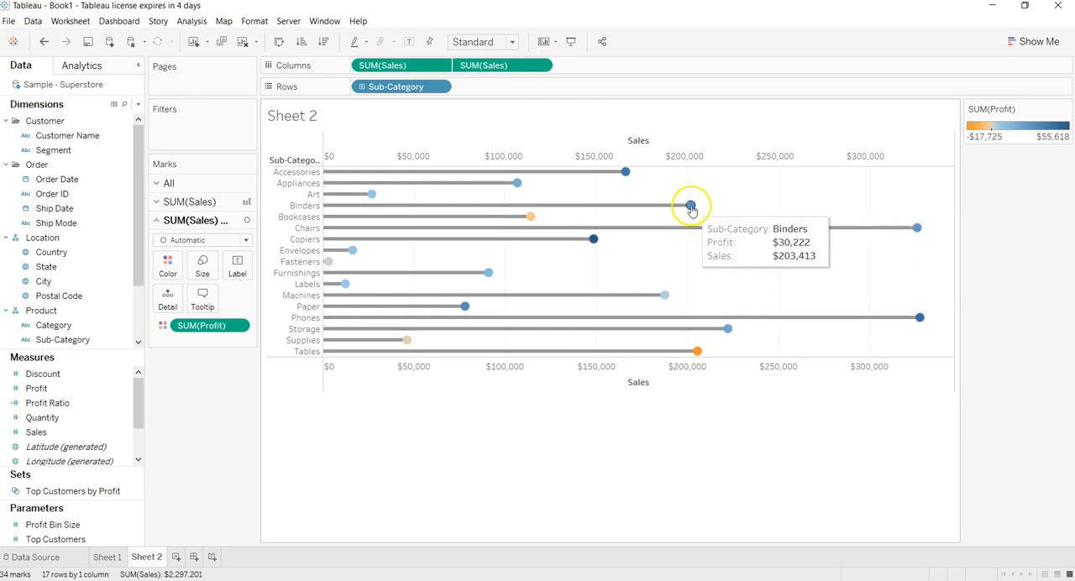
mouse_move(412, 206)
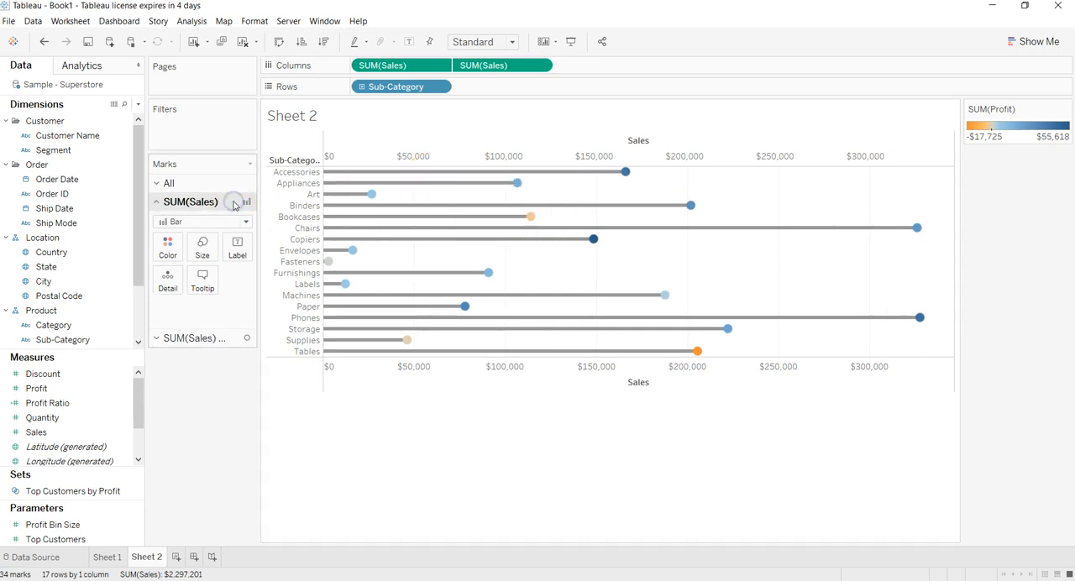
Step: Colour the SUM(Sales) bars black from the colour palette
click(168, 245)
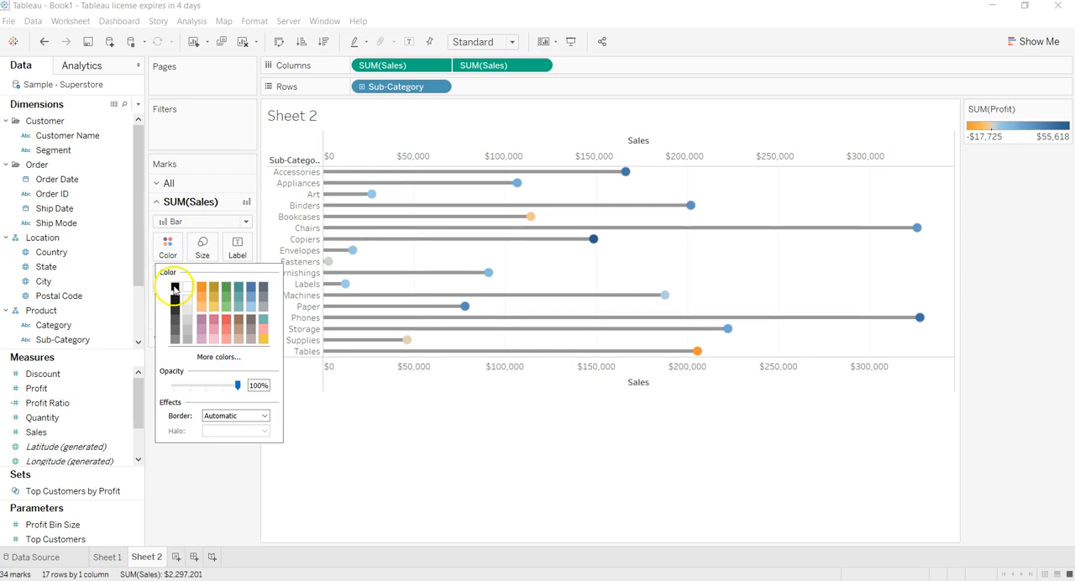
click(174, 288)
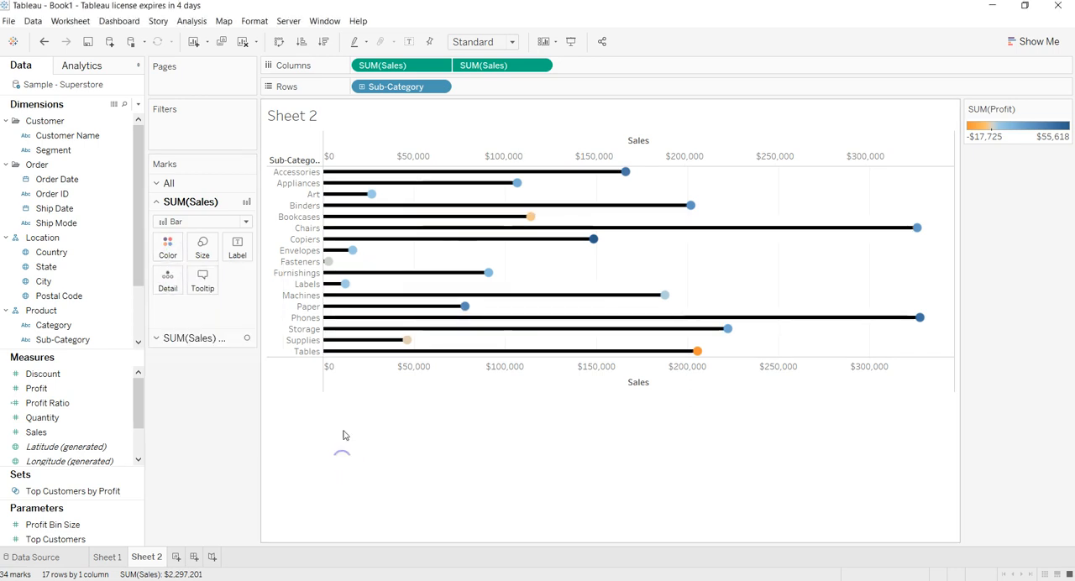
mouse_move(462, 284)
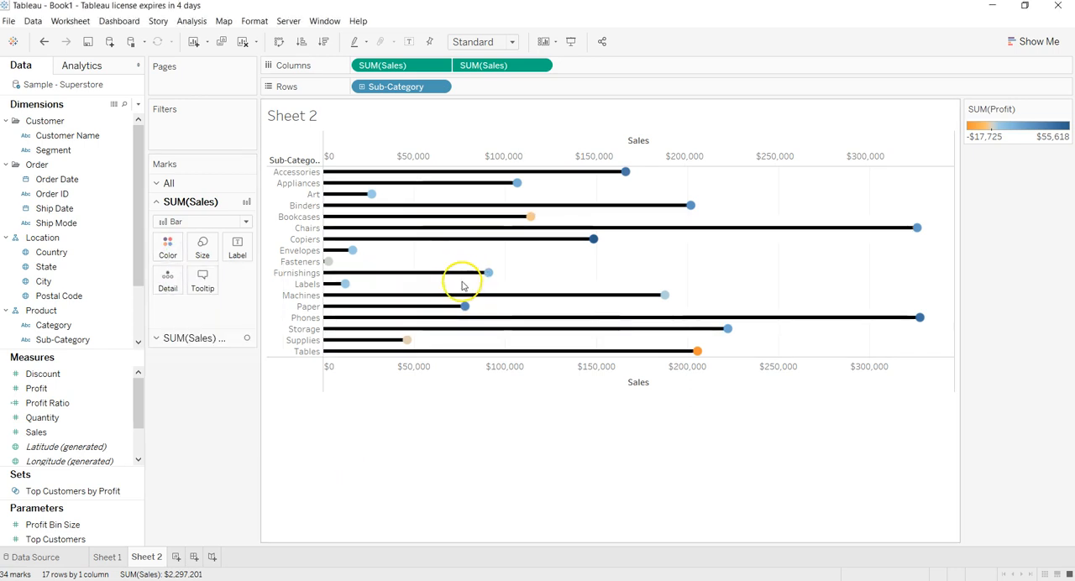